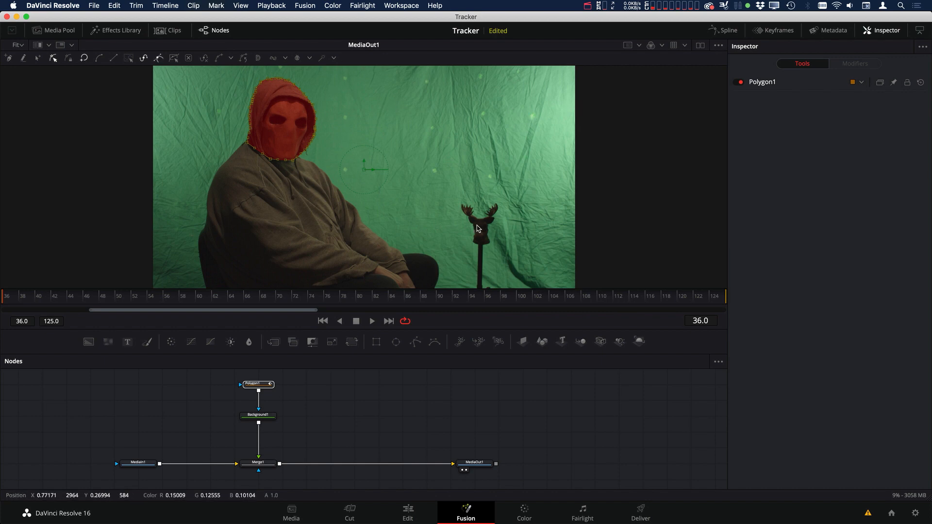
left_click_drag(280, 113, 262, 232)
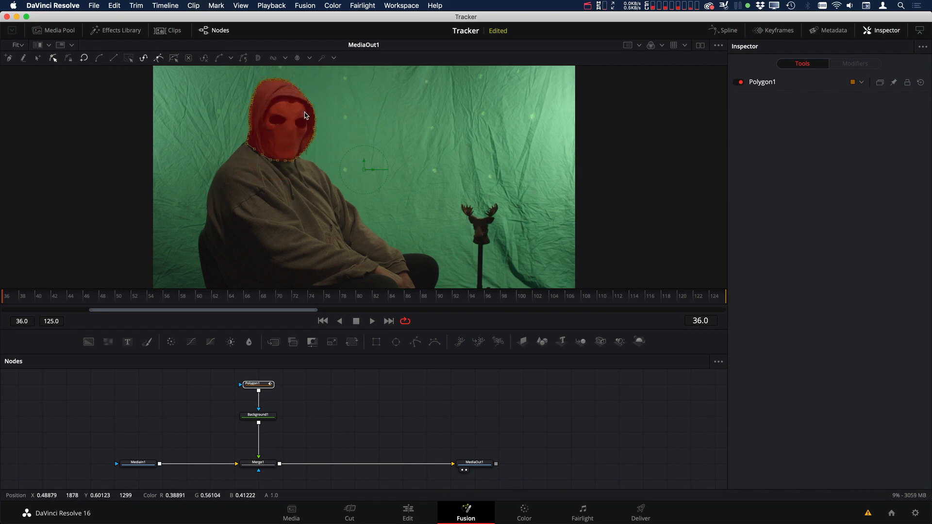
mouse_move(350, 105)
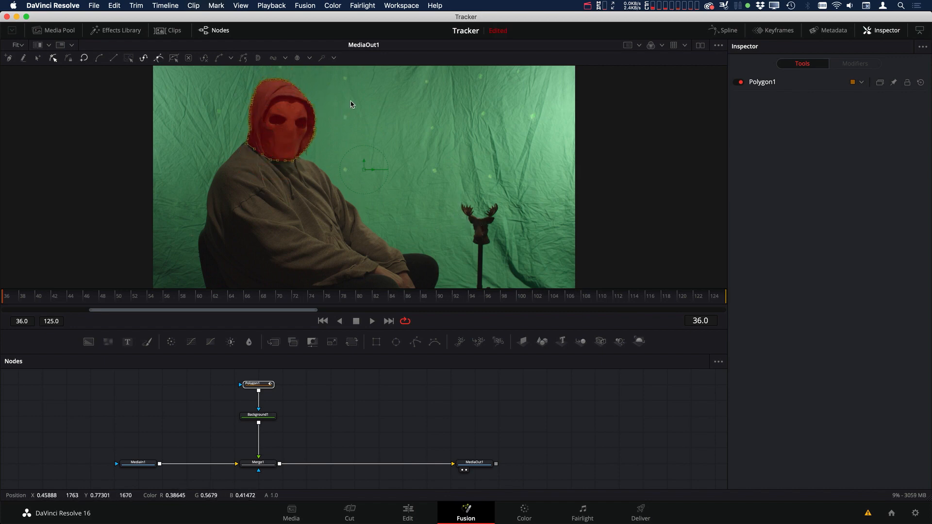
left_click_drag(350, 104, 294, 164)
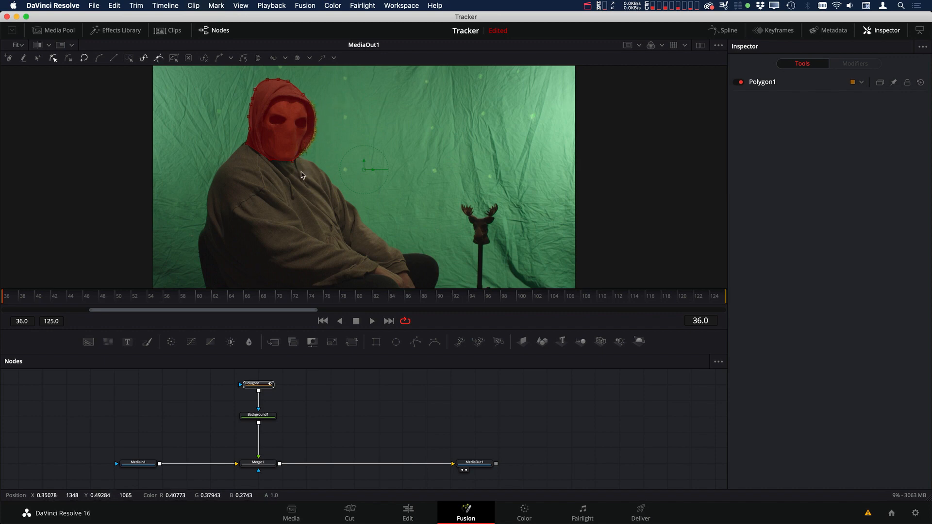
mouse_move(341, 129)
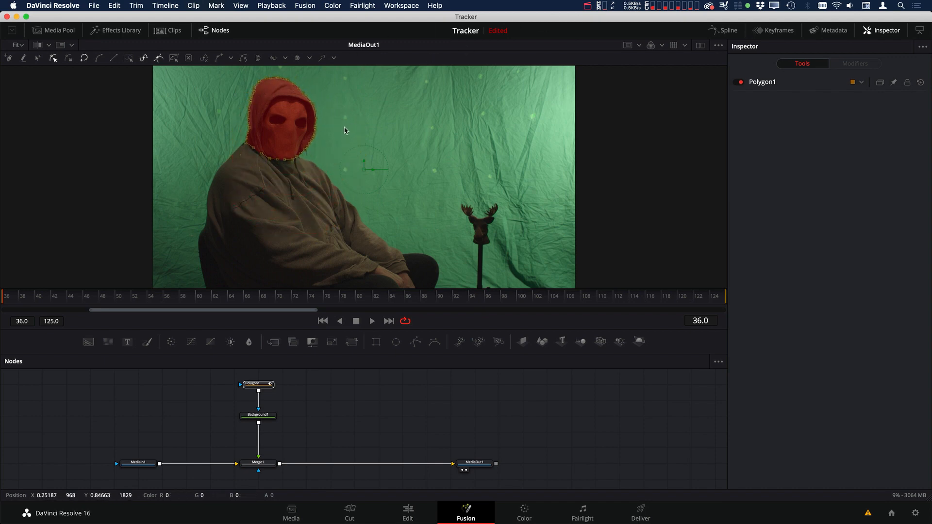
mouse_move(357, 82)
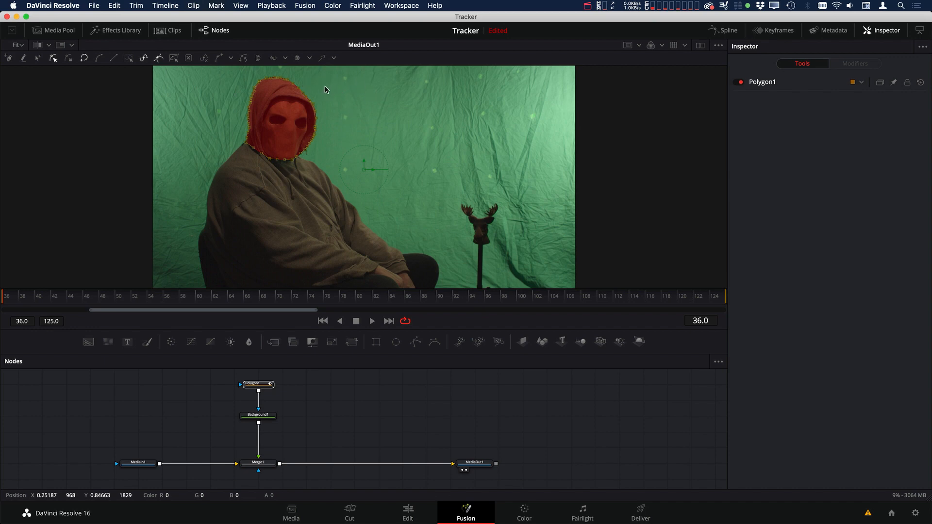
mouse_move(336, 105)
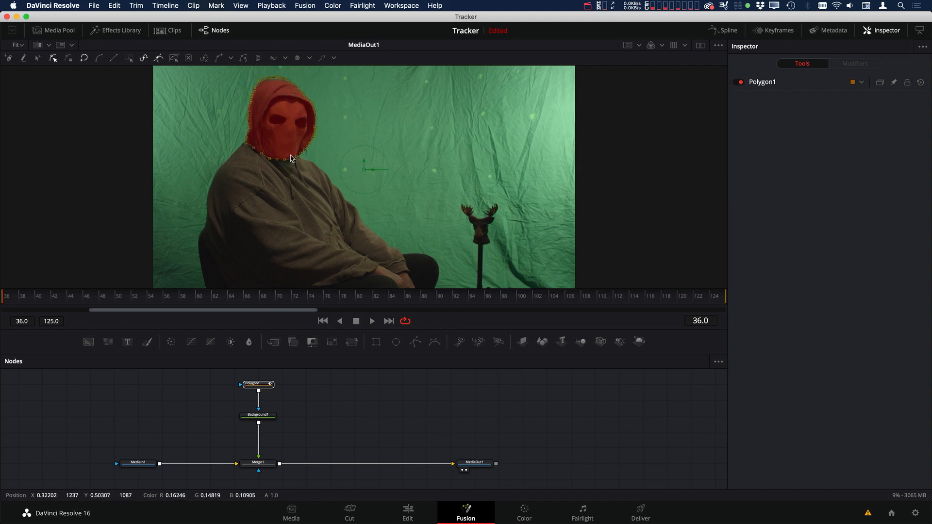
mouse_move(393, 113)
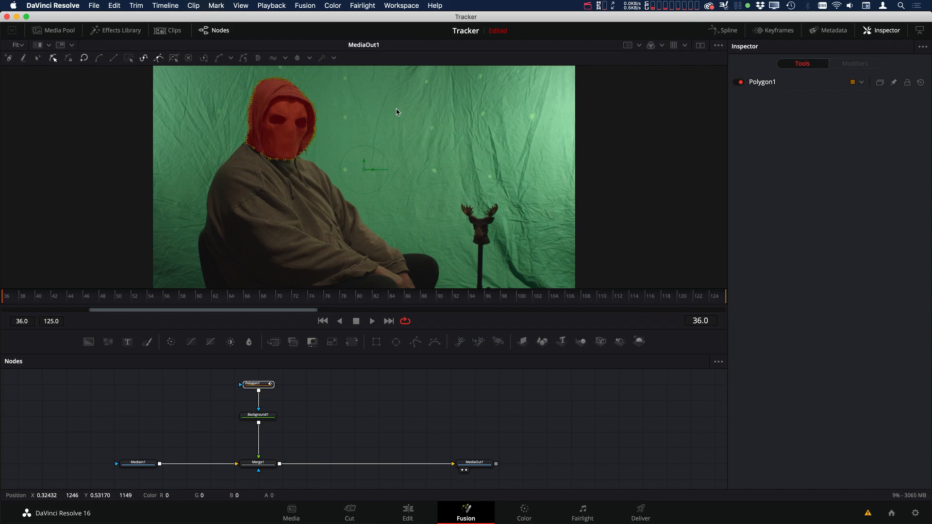
mouse_move(439, 114)
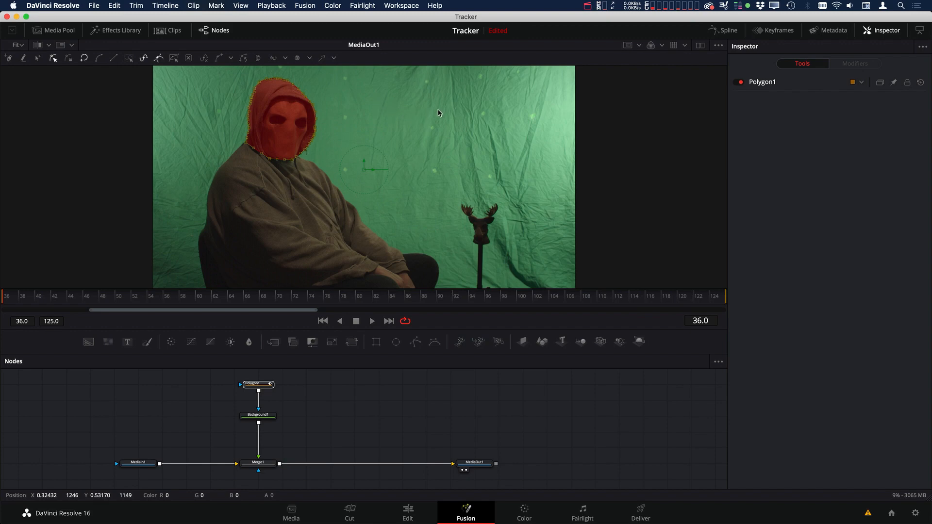
mouse_move(332, 99)
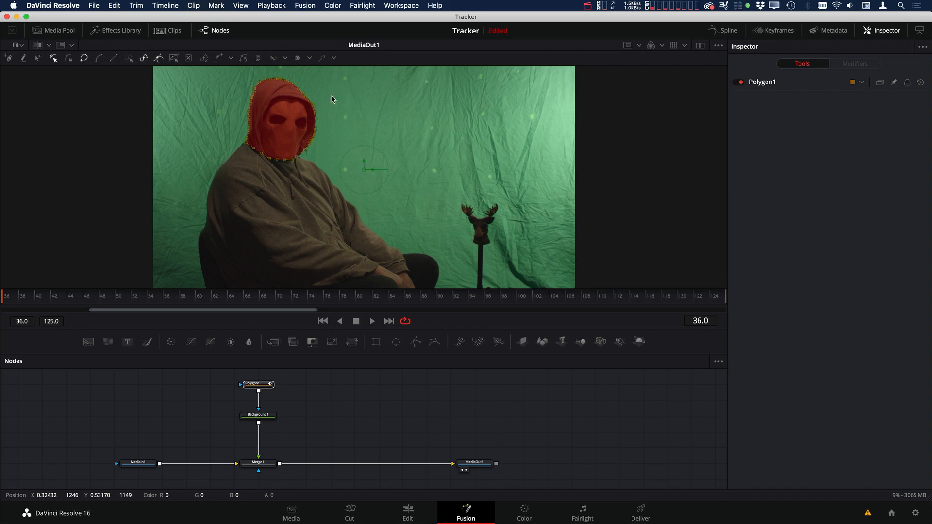
mouse_move(260, 157)
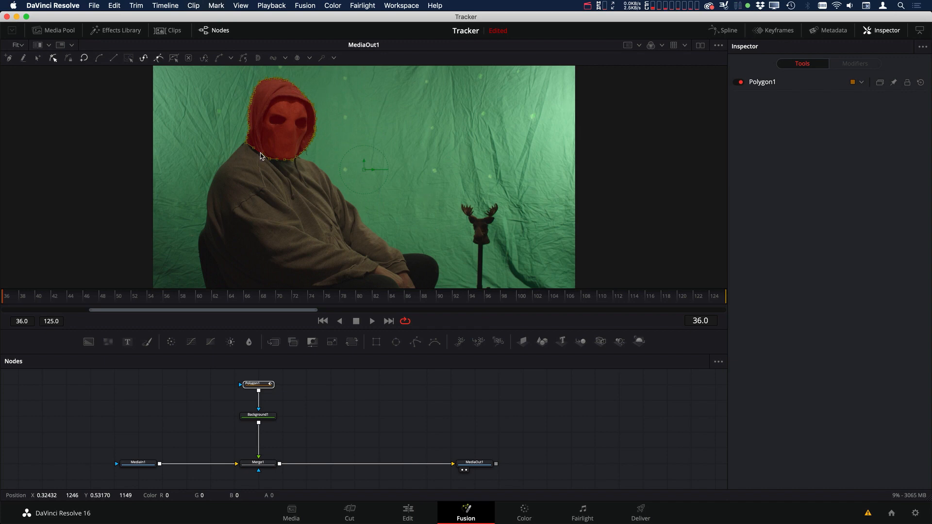
mouse_move(420, 134)
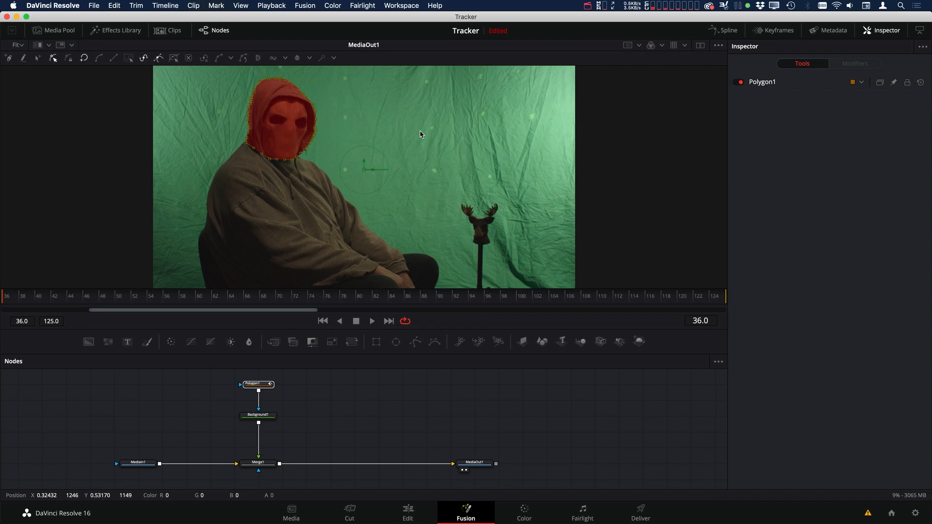
mouse_move(463, 174)
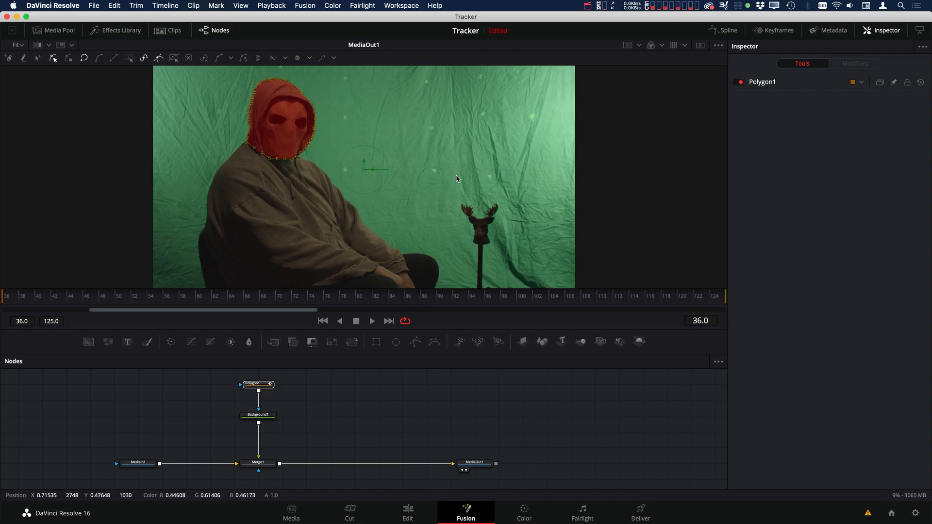
mouse_move(433, 136)
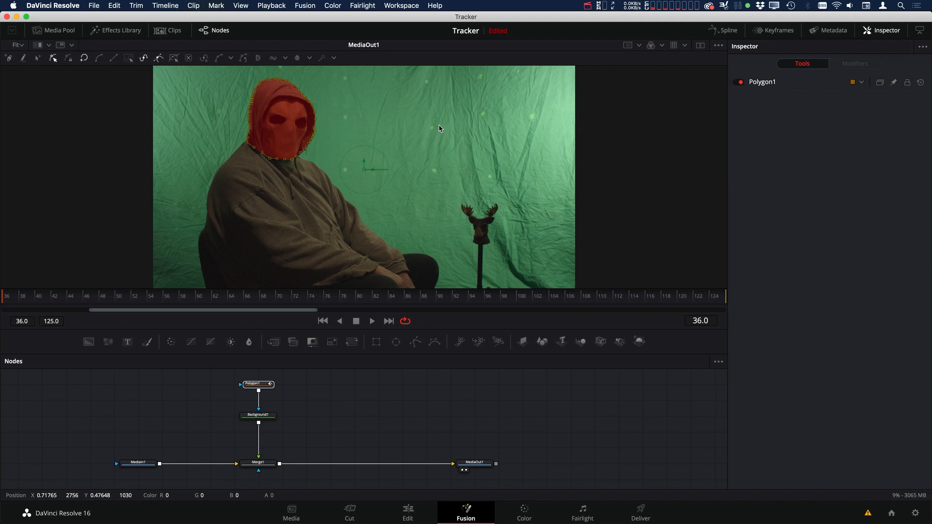
mouse_move(439, 126)
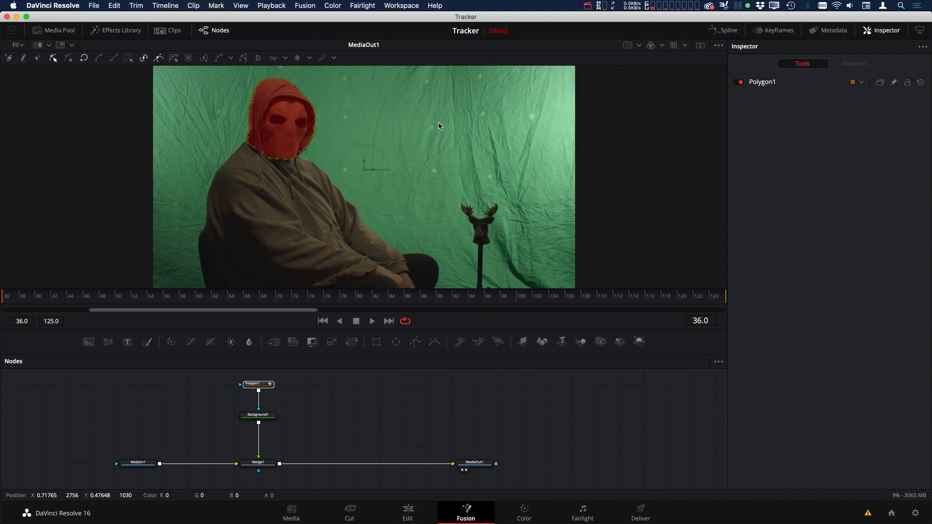